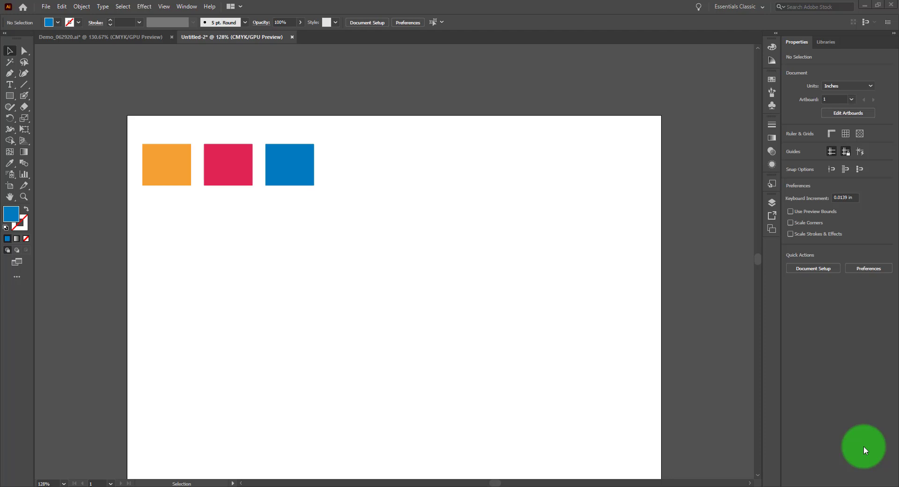
mouse_move(841, 369)
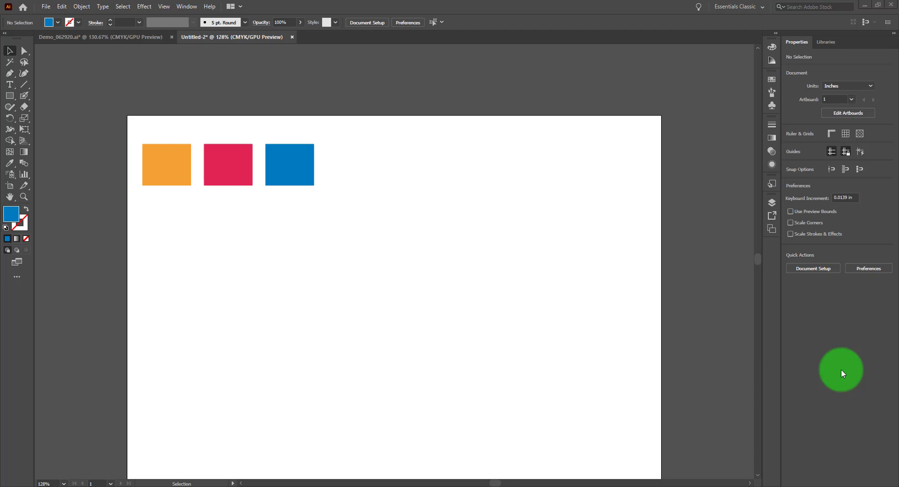
mouse_move(45, 99)
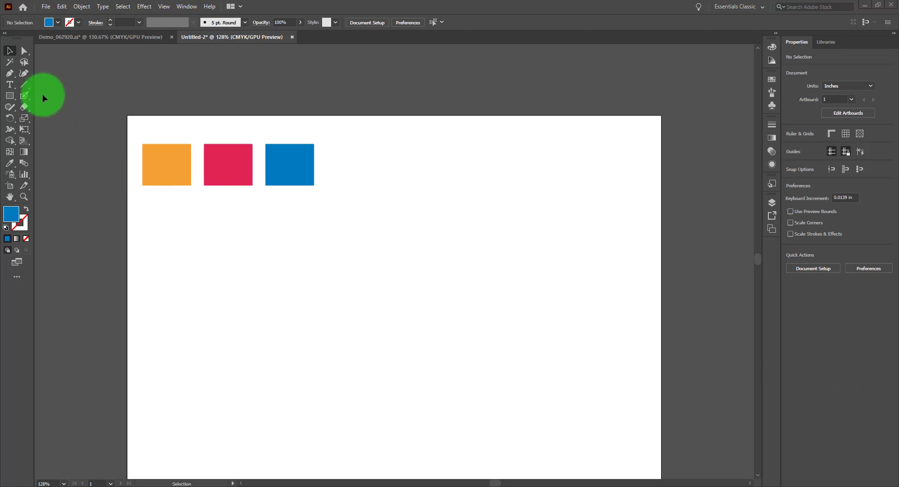
mouse_move(237, 152)
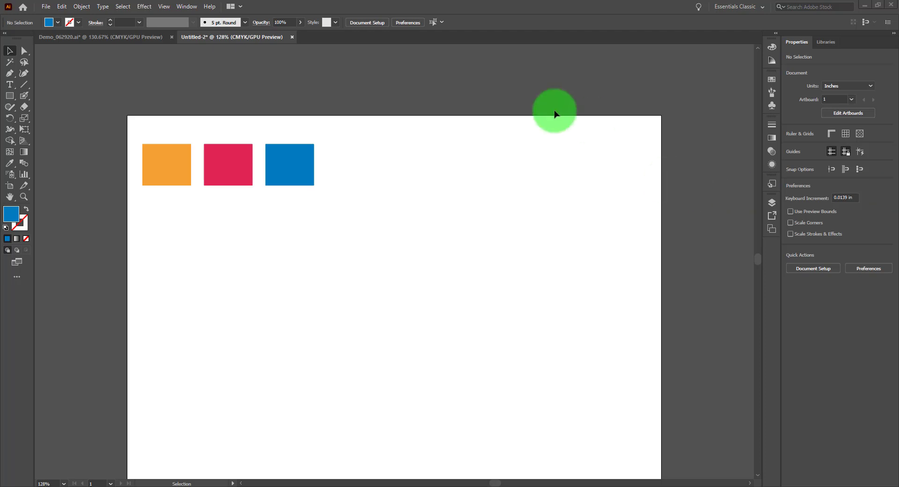
mouse_move(104, 139)
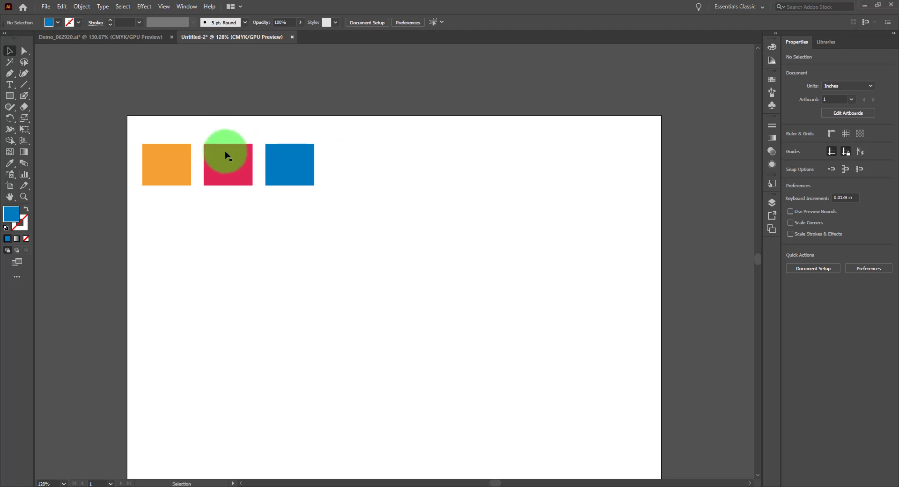
Move the red and blue squares right and copy the orange square twice straight down into a column.
drag(227, 154, 269, 172)
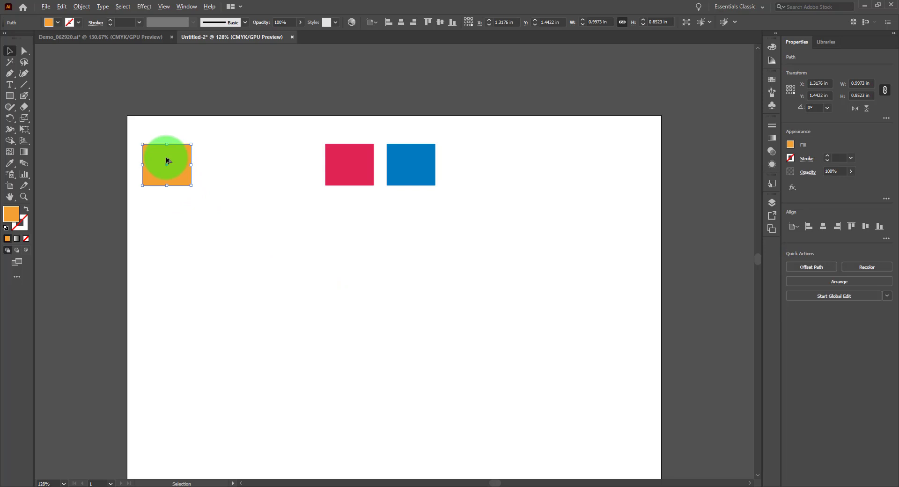
drag(167, 160, 166, 241)
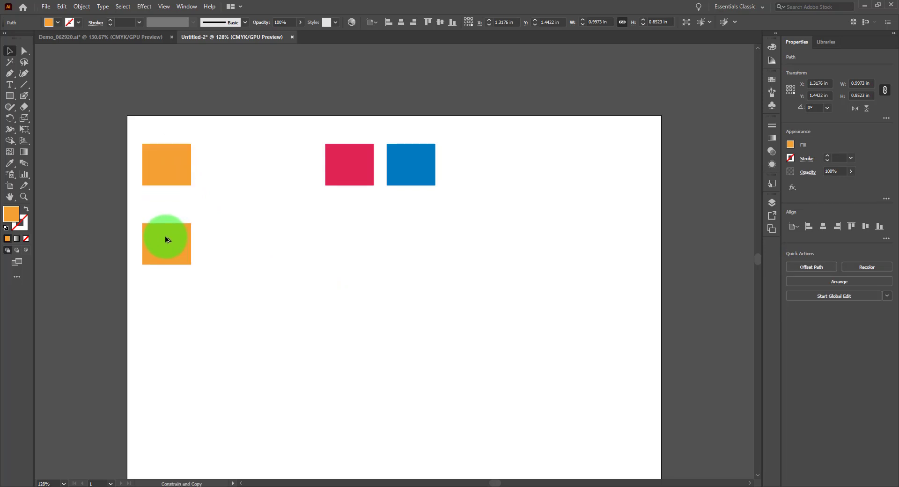
click(166, 240)
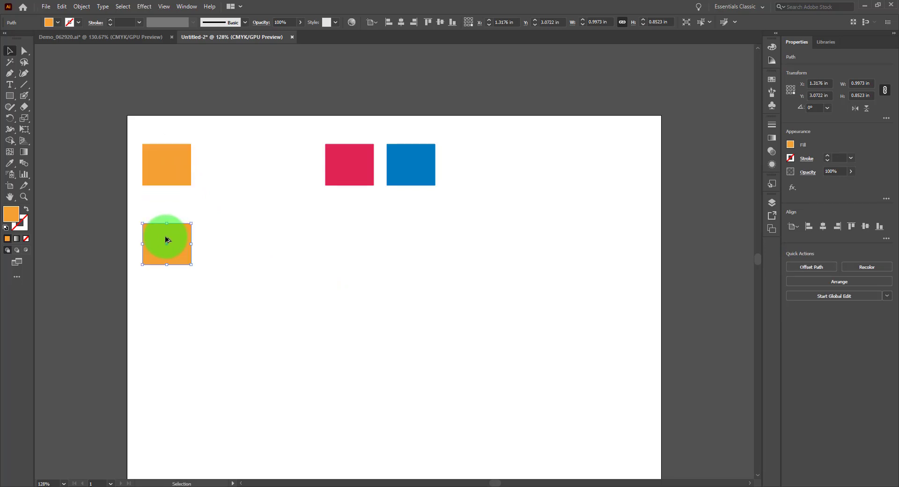
click(10, 61)
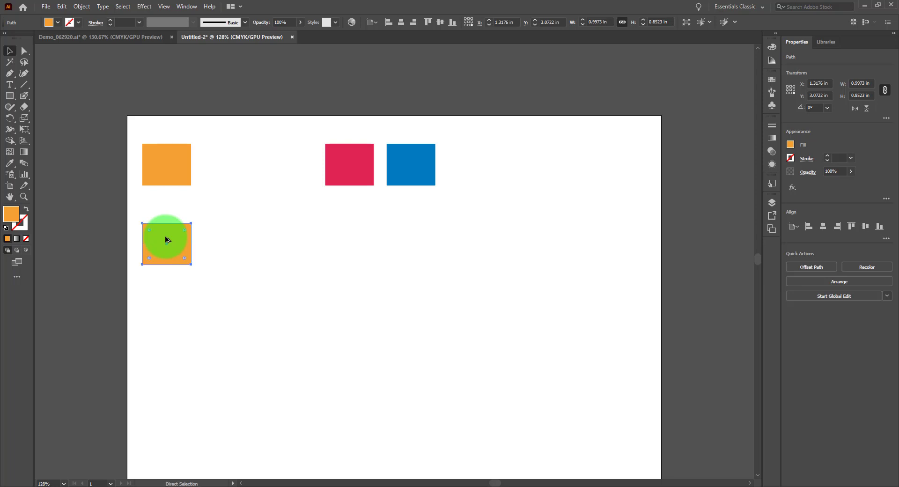
drag(167, 243, 167, 323)
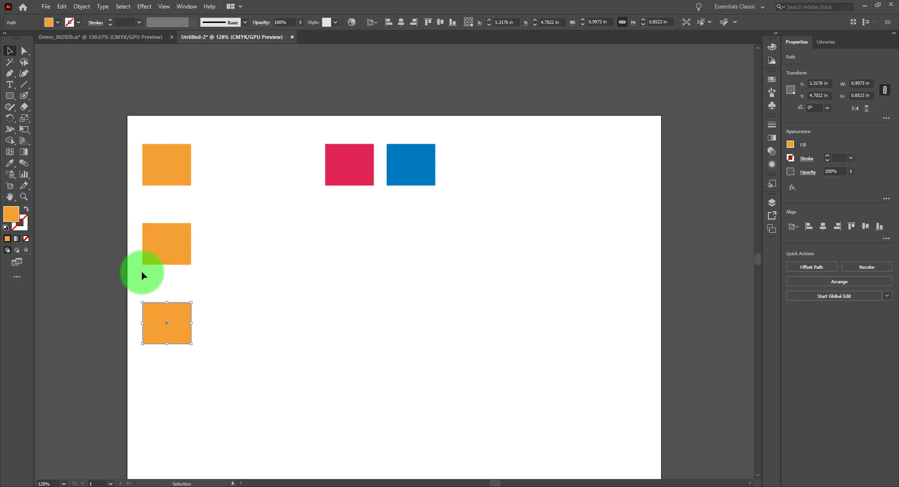
mouse_move(225, 185)
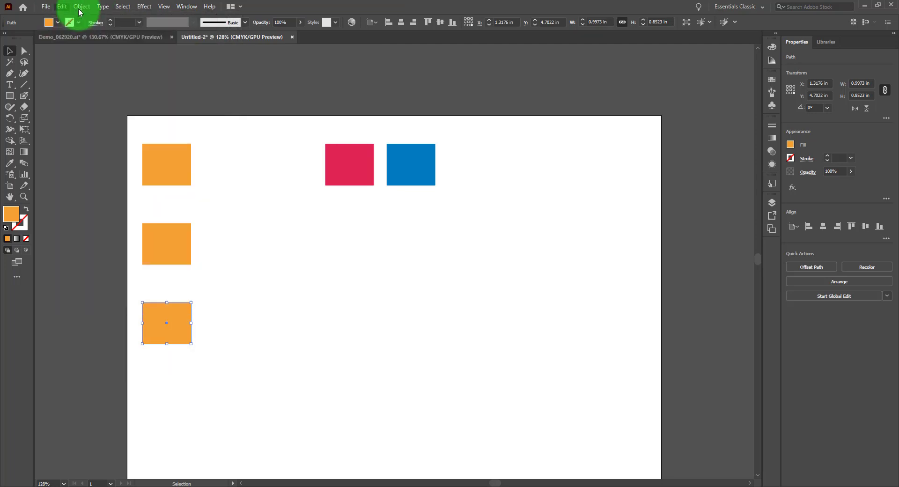
Repeat the last move with Object > Transform > Transform Again.
click(82, 6)
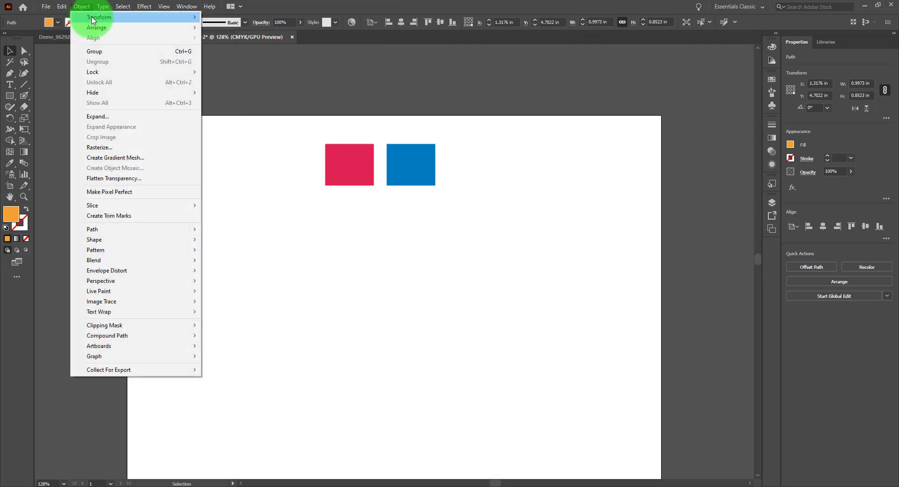
click(99, 17)
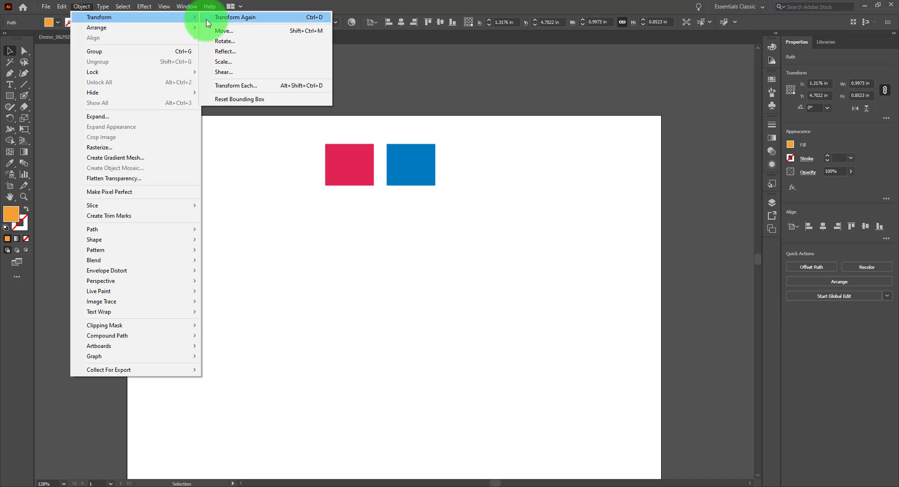
click(235, 17)
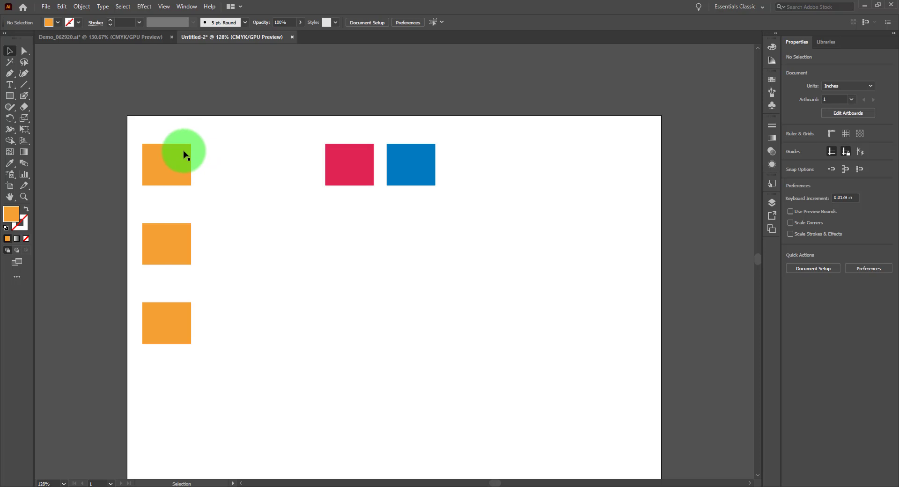
mouse_move(158, 311)
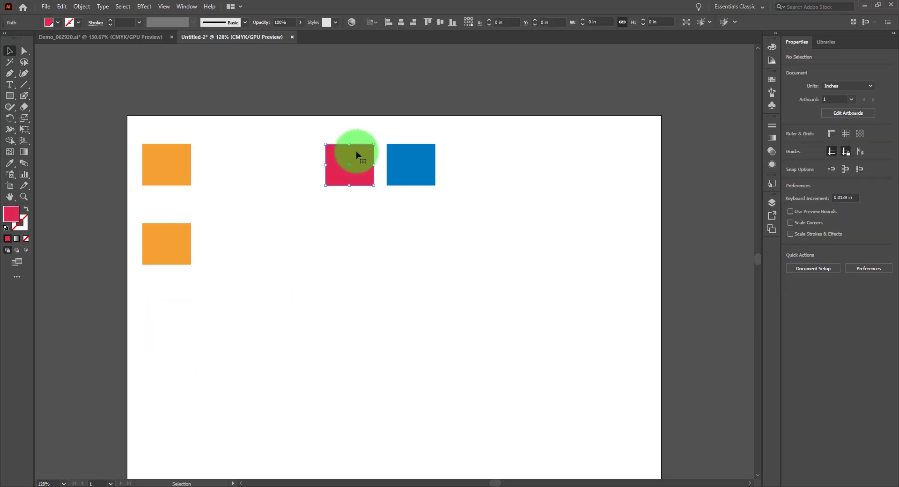
Reposition the red square, move the blue square below it and copy a blue square back into the top row.
drag(349, 165, 289, 164)
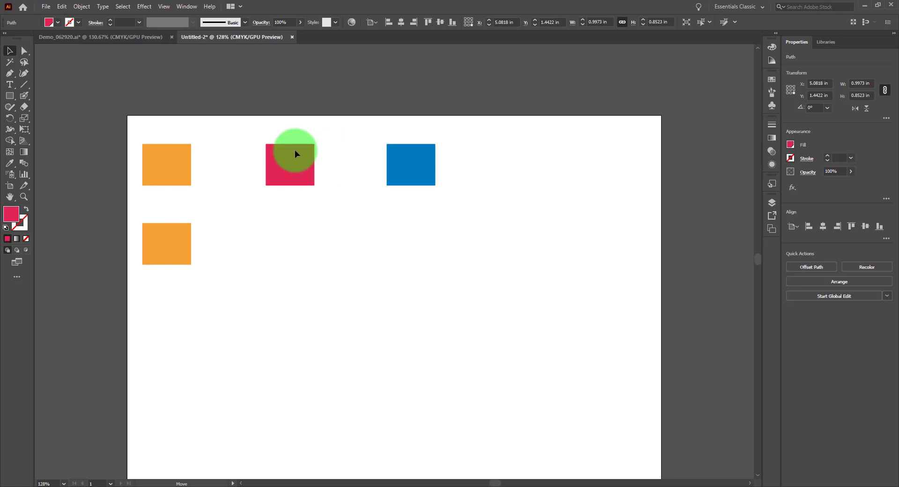
drag(297, 153, 361, 157)
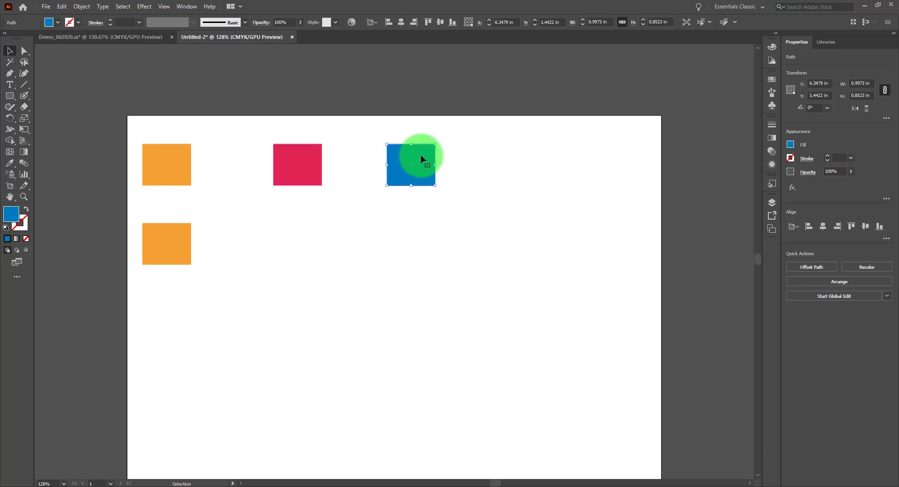
drag(411, 165, 296, 236)
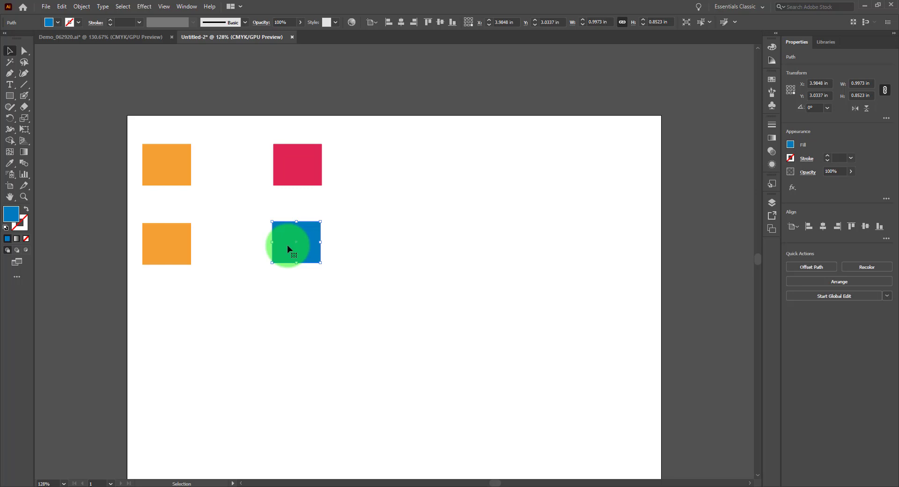
drag(294, 242, 410, 164)
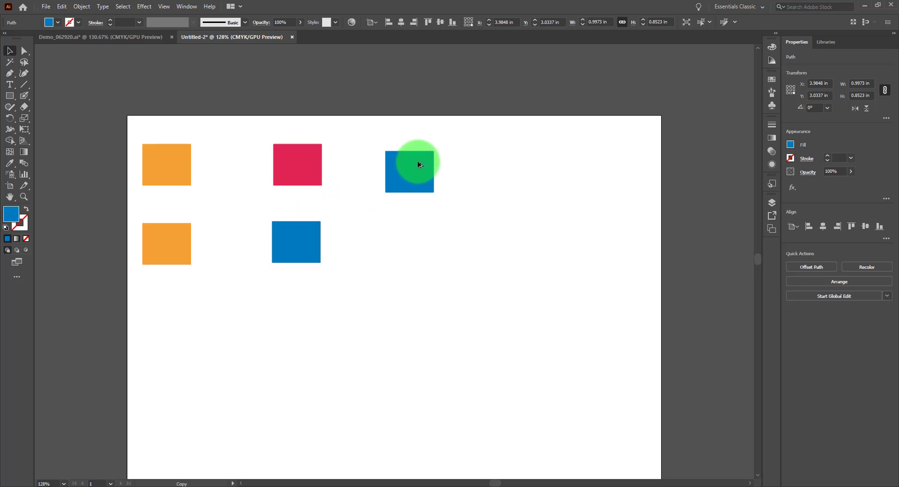
drag(295, 242, 417, 157)
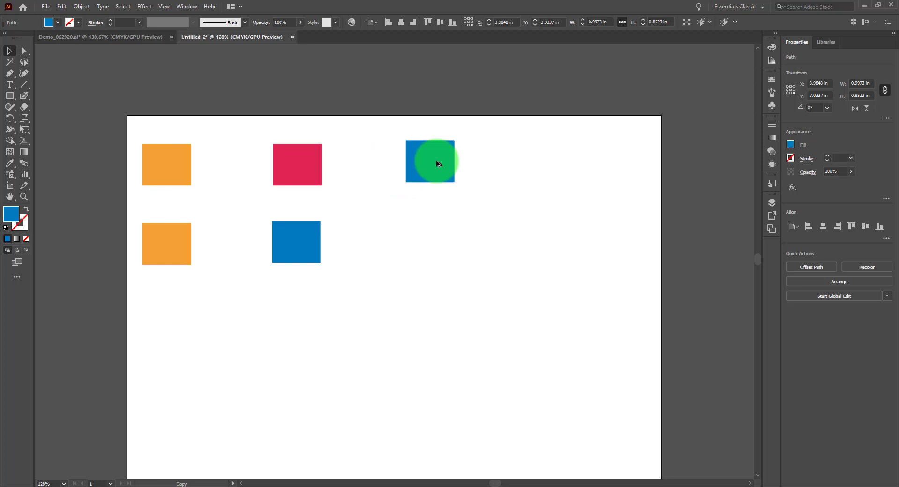
drag(437, 163, 439, 167)
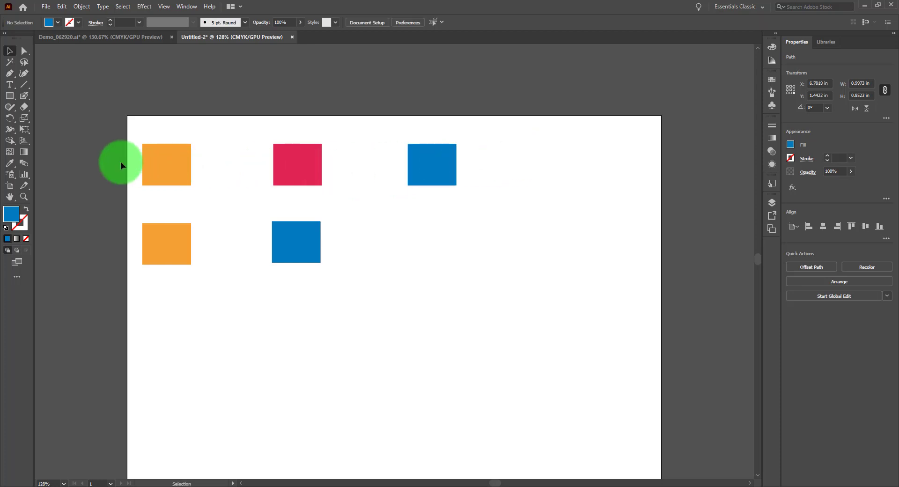
Vertically centre the bottom orange and blue squares into an aligned second row.
click(429, 21)
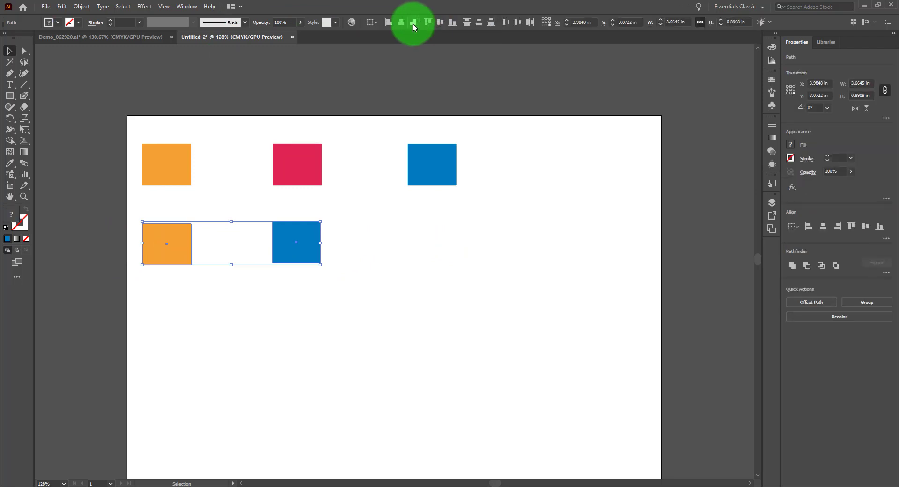
click(414, 22)
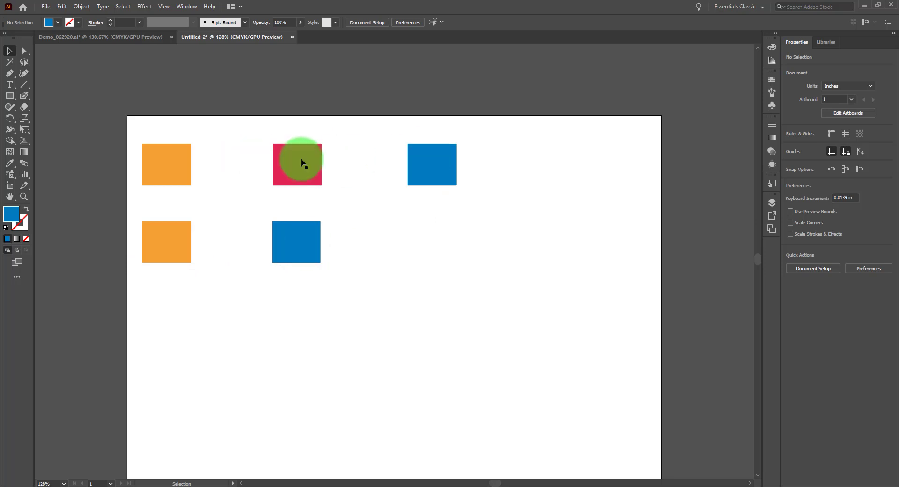
mouse_move(148, 141)
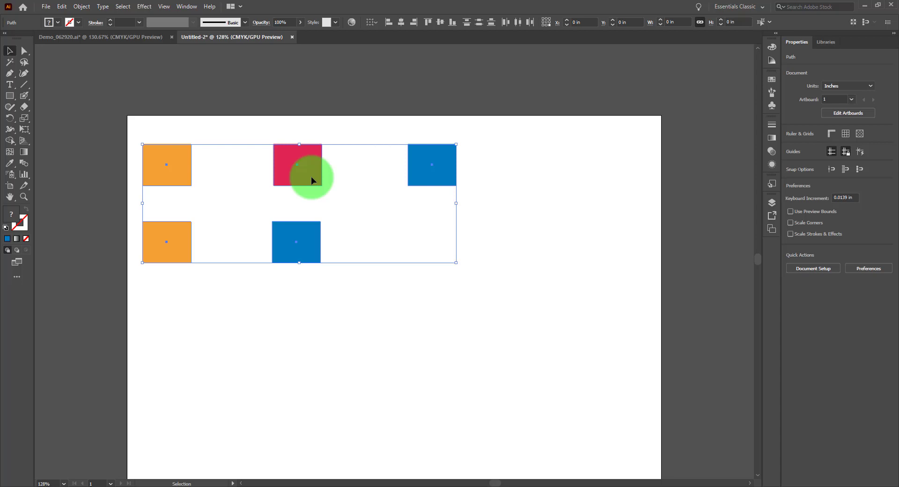
Duplicate the colour squares below and set Blend Options to 3 specified steps.
click(310, 175)
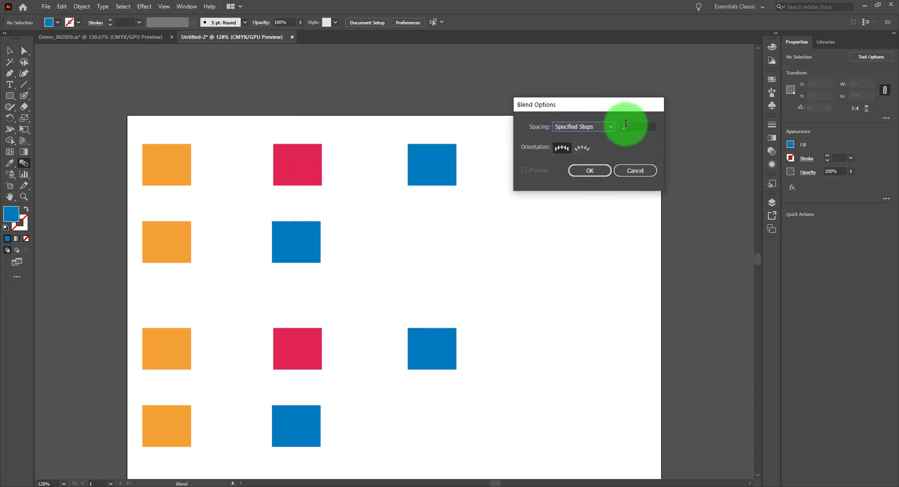
click(635, 127)
text(3)
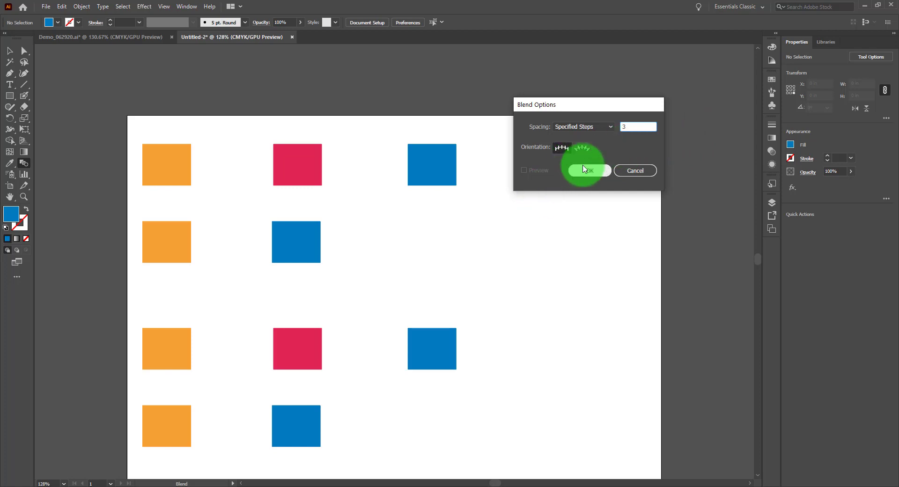
click(587, 170)
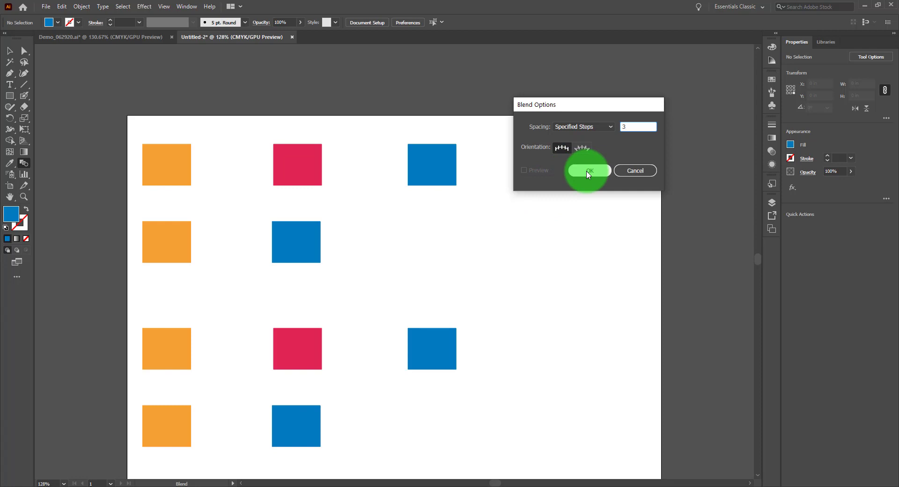
click(588, 171)
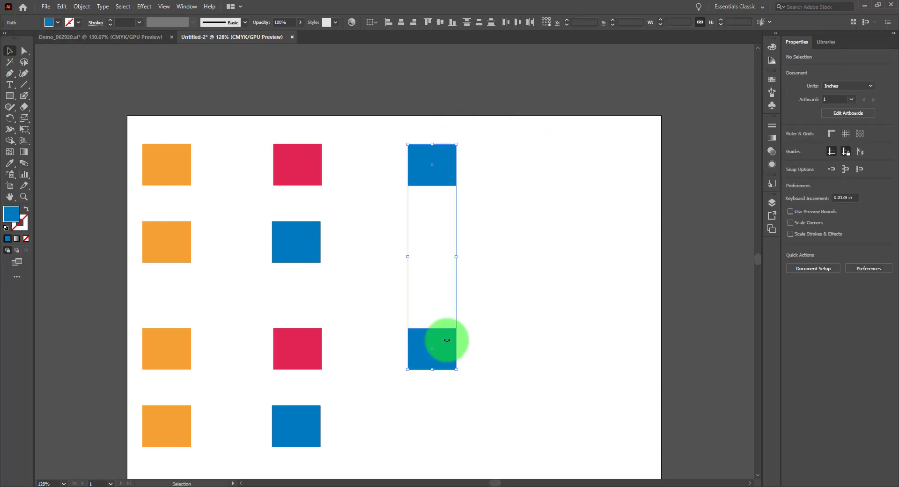
Drag the right-hand blue squares outward and centre the red and blue middle column.
click(441, 340)
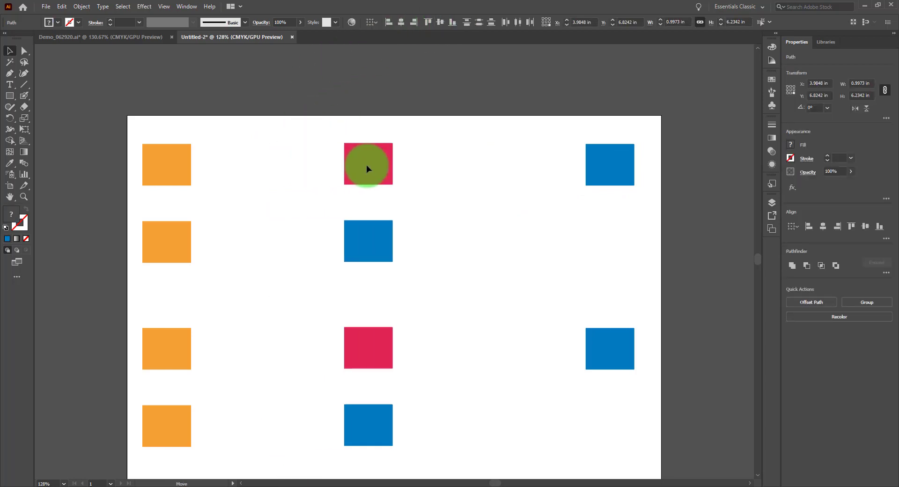
drag(368, 164, 394, 165)
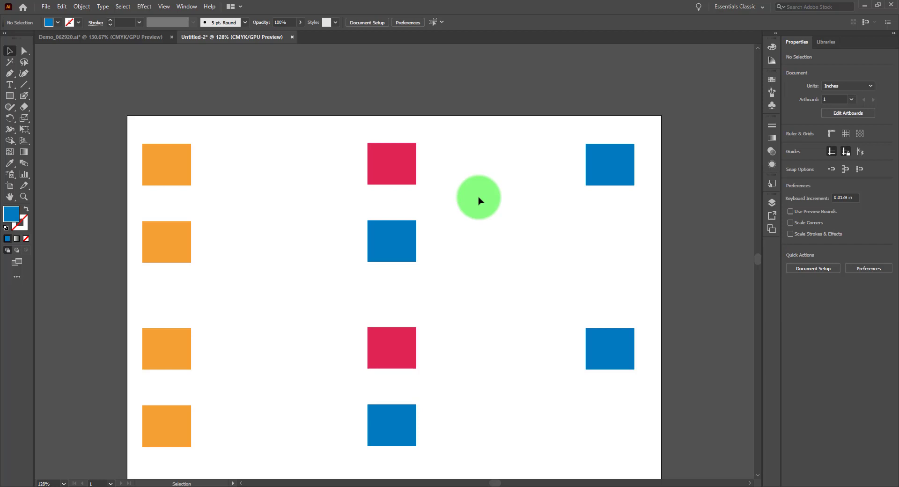
mouse_move(142, 173)
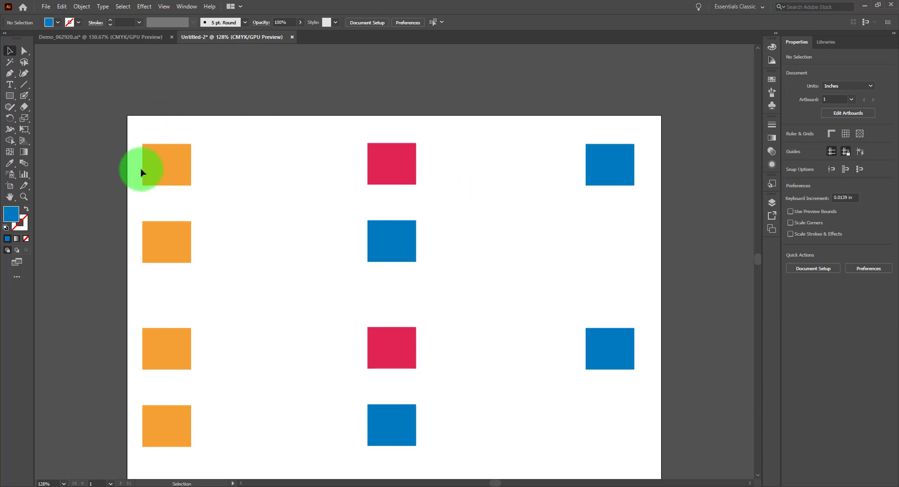
mouse_move(419, 186)
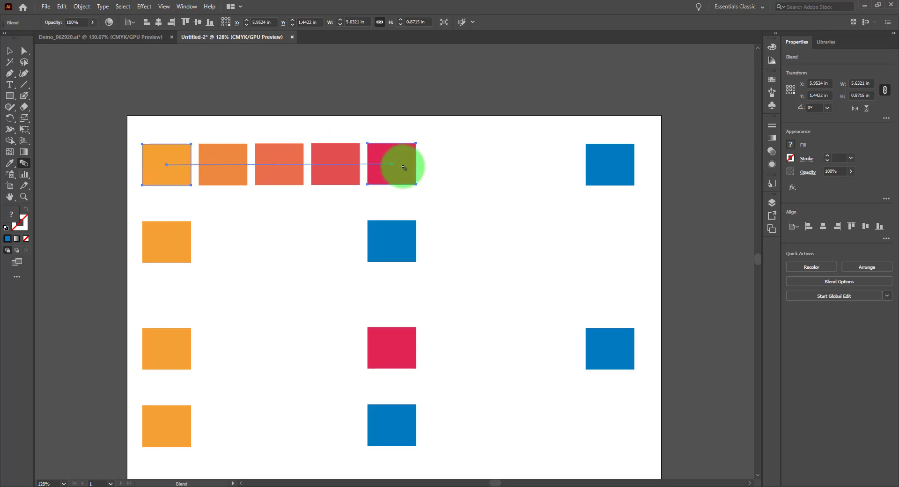
mouse_move(278, 215)
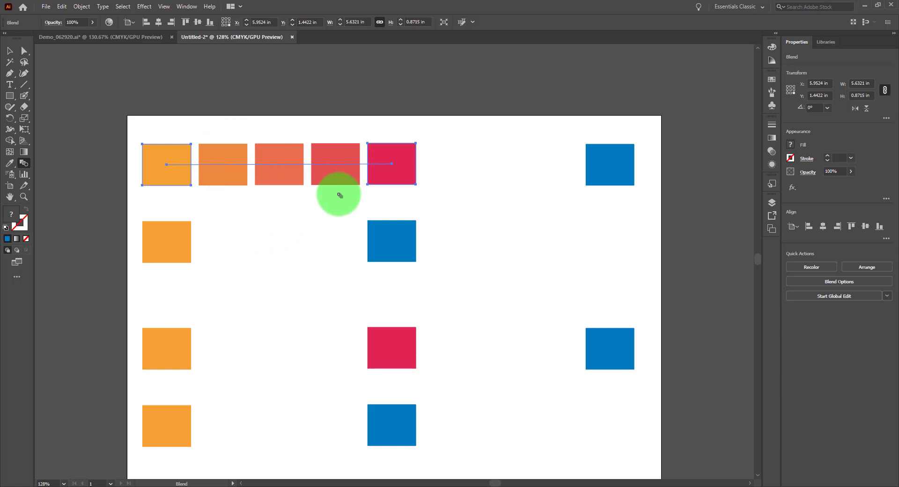
mouse_move(392, 164)
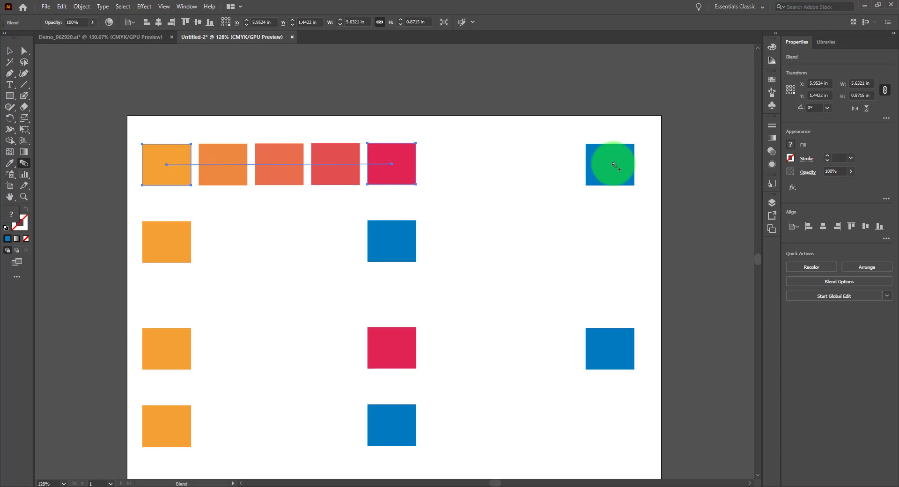
Blend the top row orange–red–blue and the second row orange–blue, then select both blends.
drag(609, 164, 391, 210)
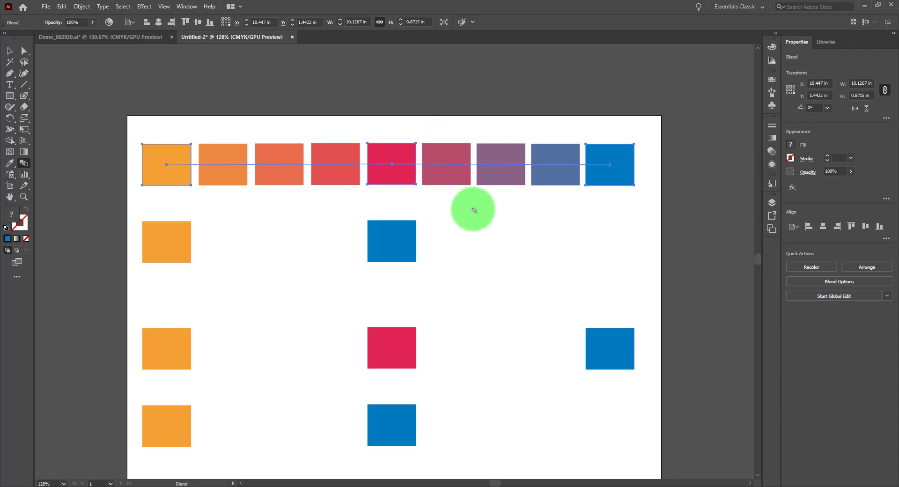
mouse_move(560, 194)
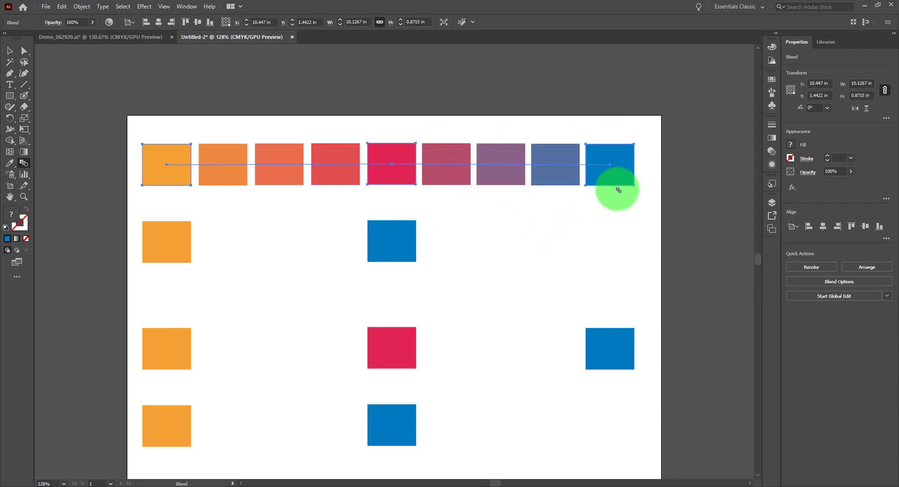
mouse_move(503, 233)
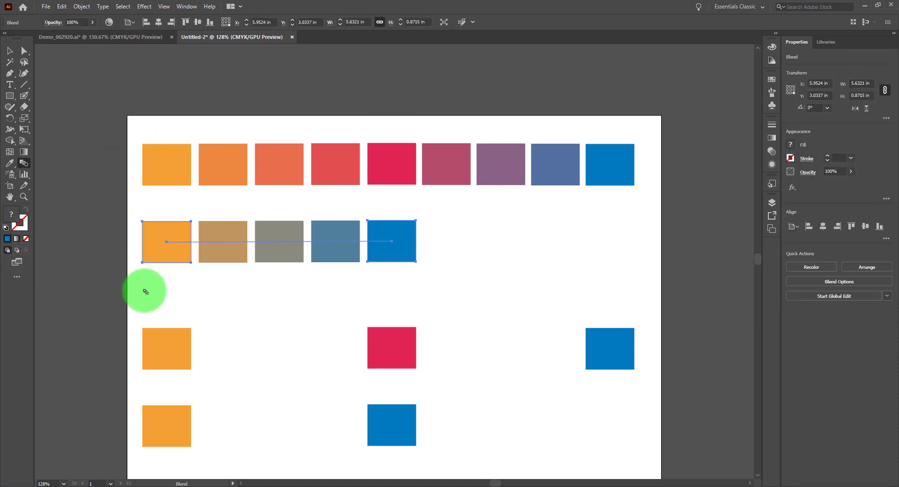
click(9, 51)
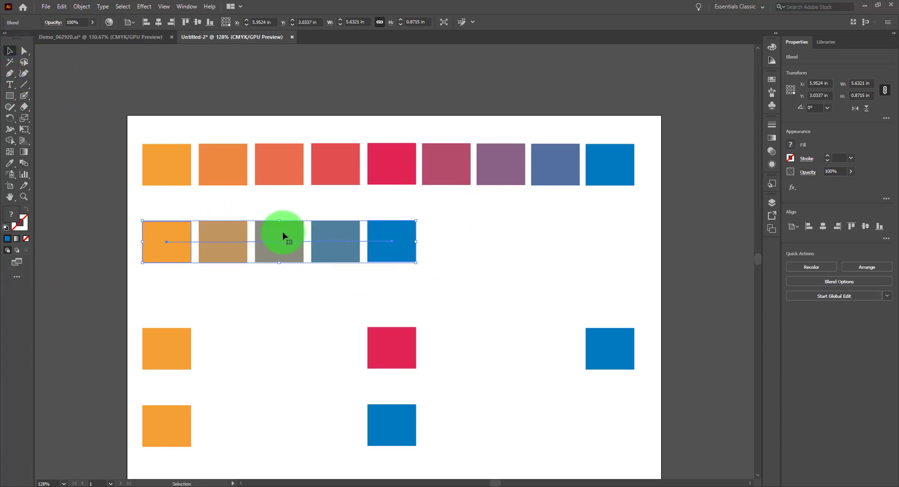
mouse_move(175, 235)
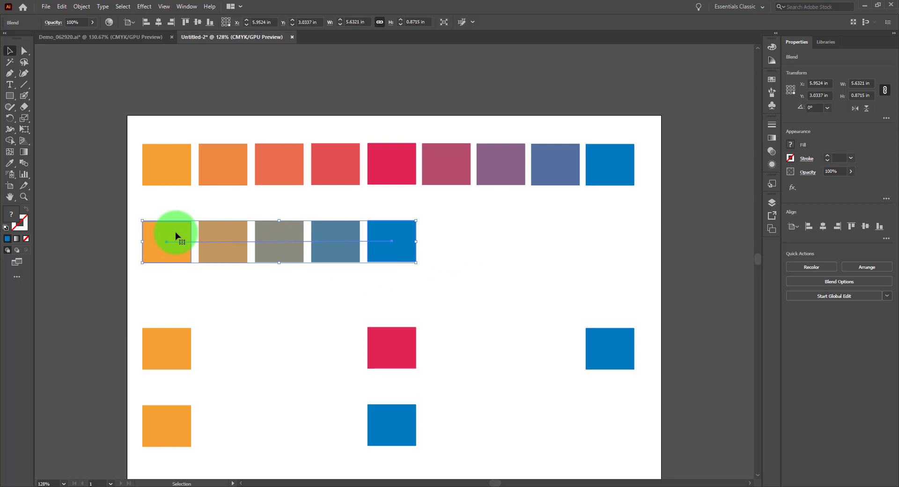
mouse_move(408, 237)
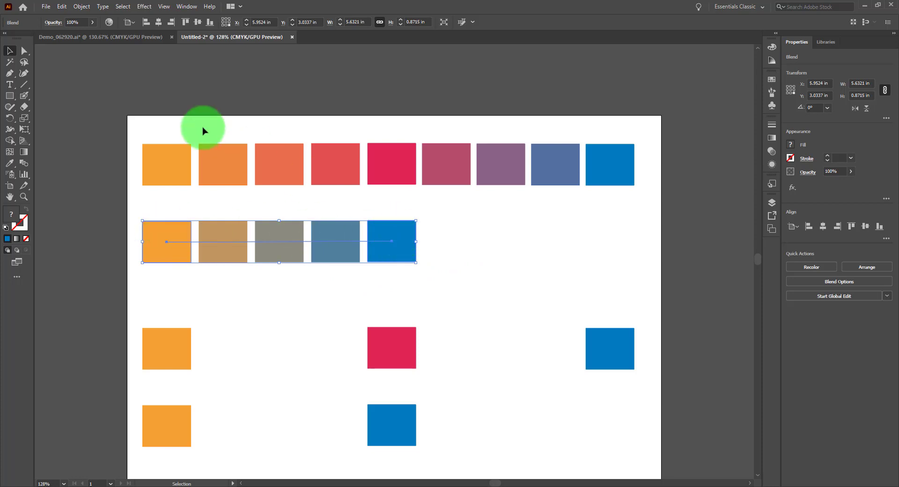
click(633, 259)
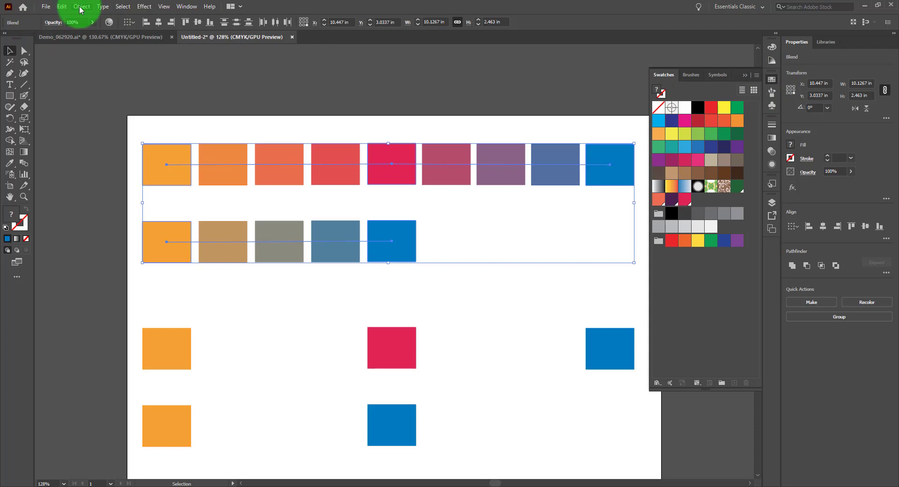
Expand both blends into separate squares and save their colours as a new color group.
click(81, 6)
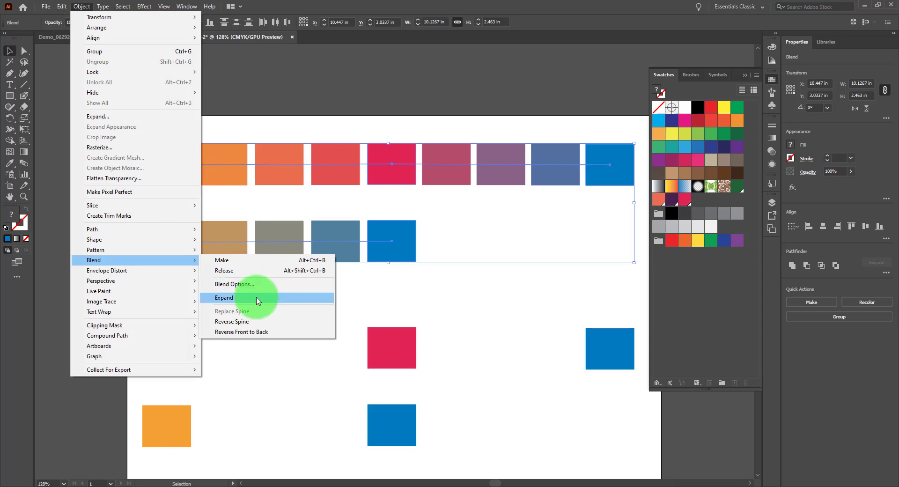
click(224, 298)
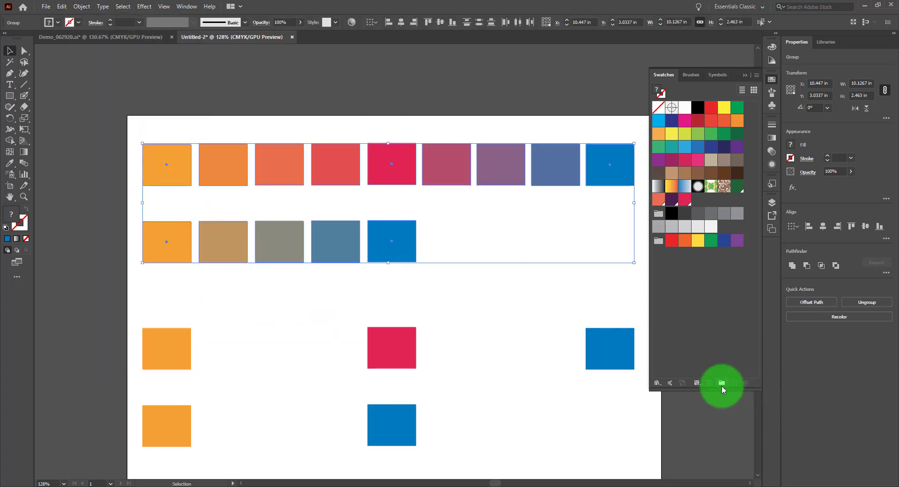
click(721, 382)
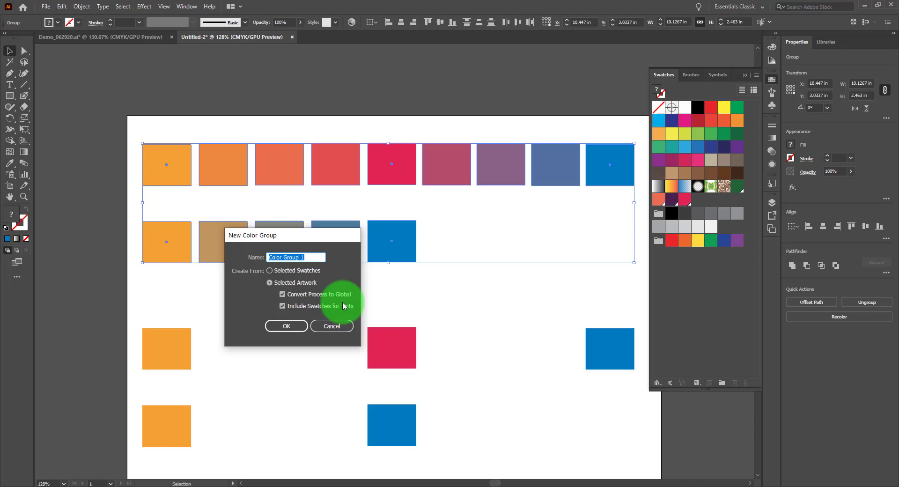
click(287, 325)
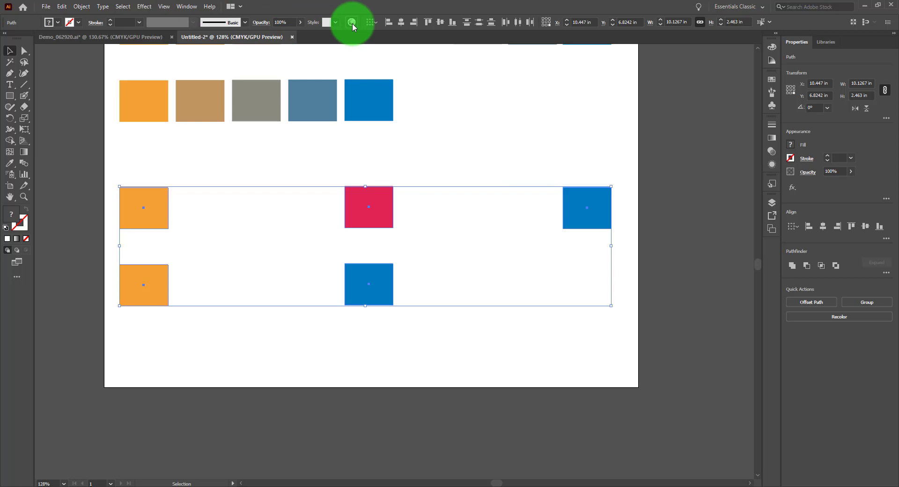
In Recolor Artwork, shift orange to yellow, blue to deep blue and magenta to red (H0 S92), then apply.
click(351, 22)
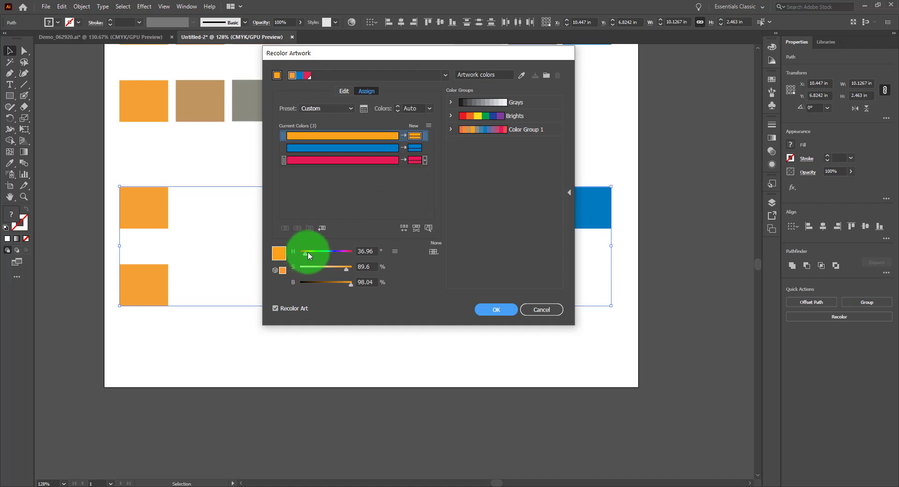
drag(302, 251, 318, 251)
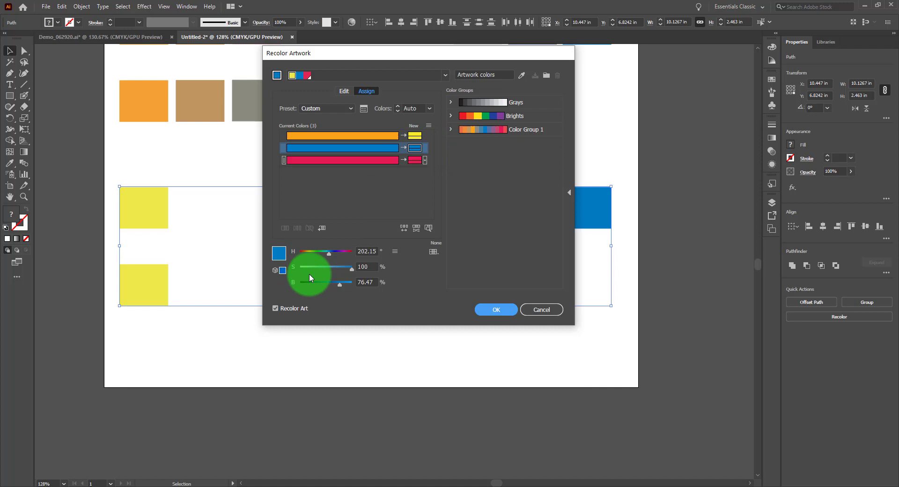
drag(340, 253, 311, 253)
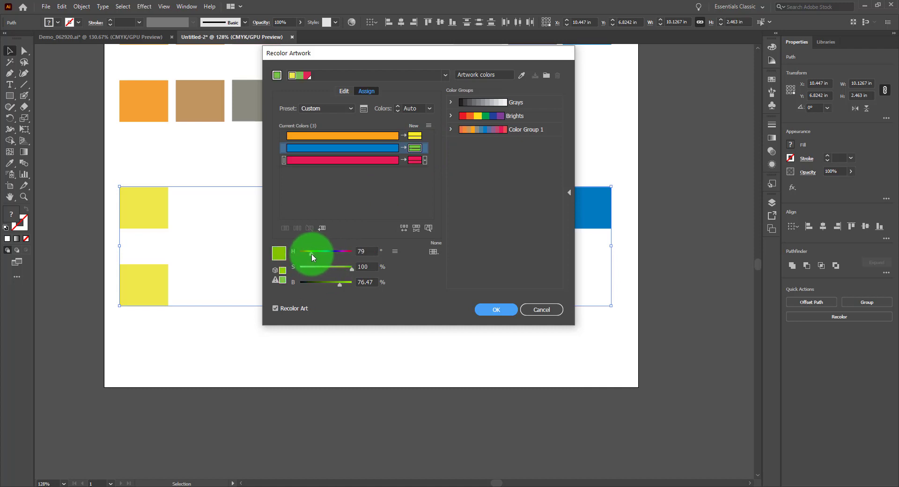
drag(313, 251, 325, 251)
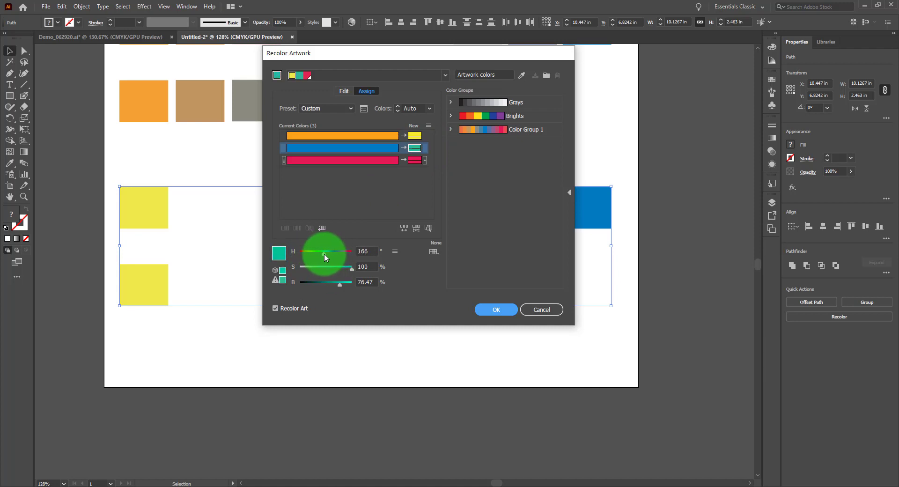
drag(324, 252, 333, 252)
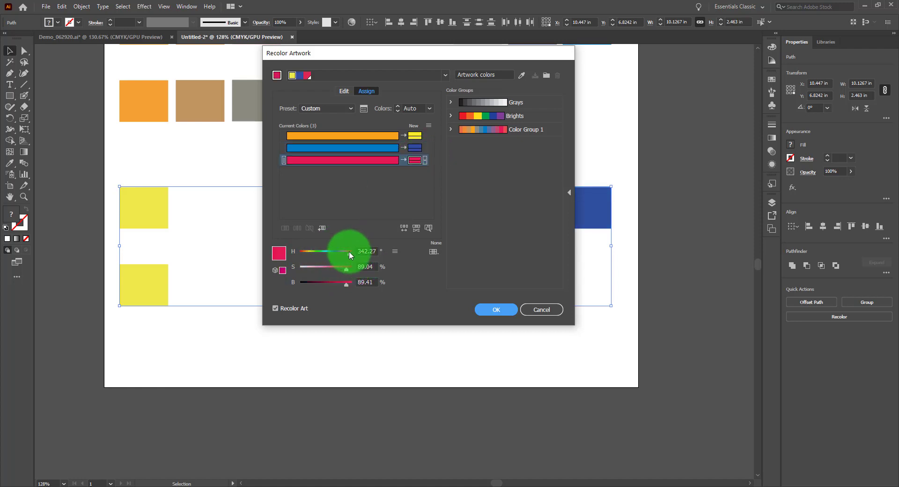
drag(347, 250, 303, 251)
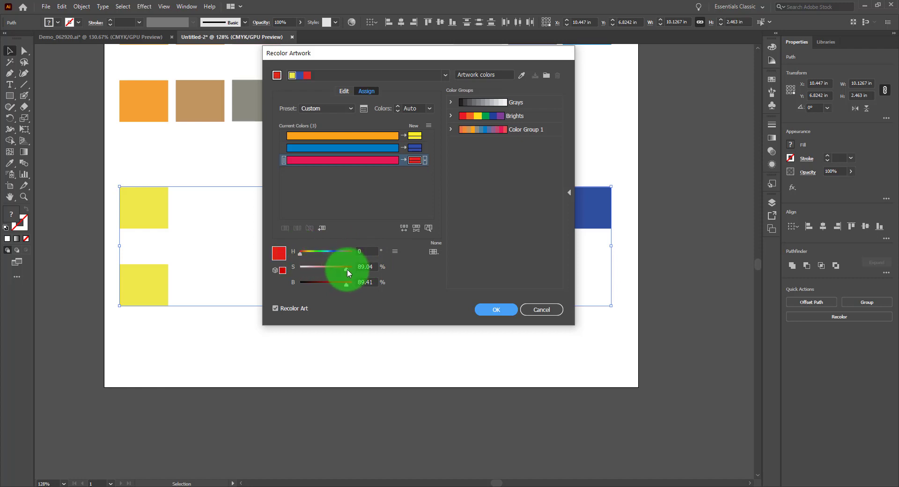
drag(343, 266, 346, 266)
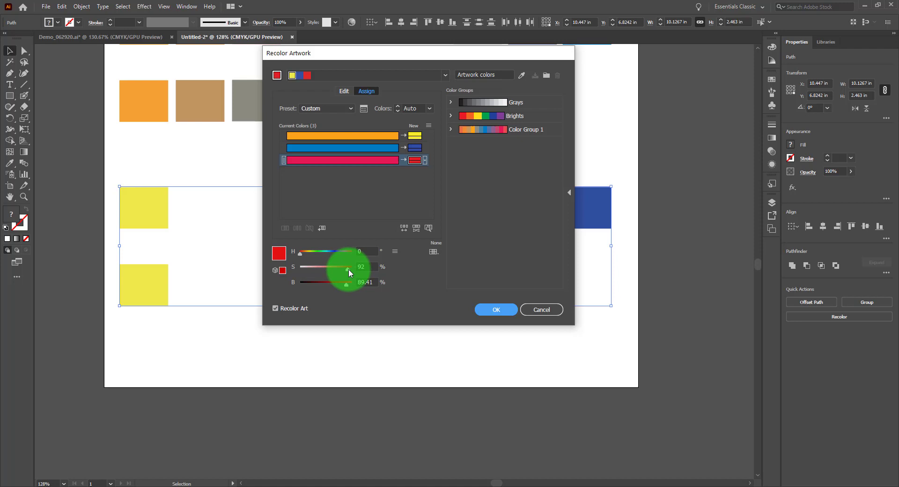
mouse_move(496, 310)
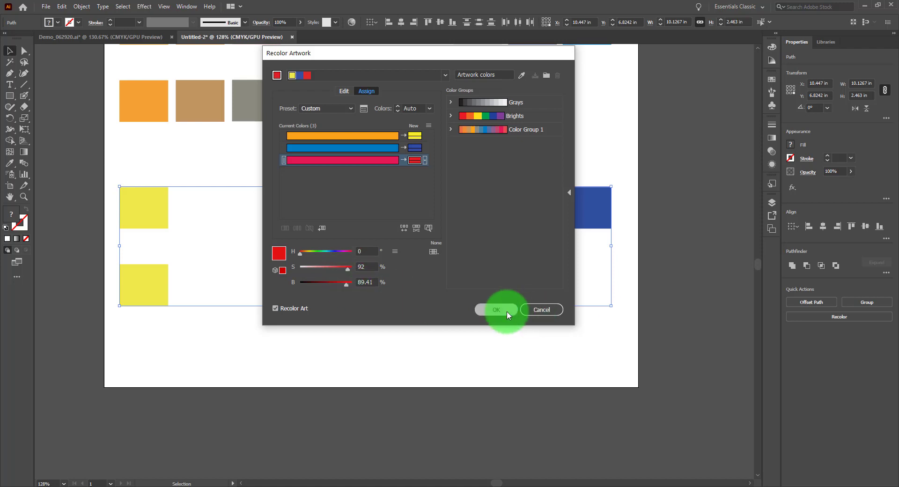
click(496, 309)
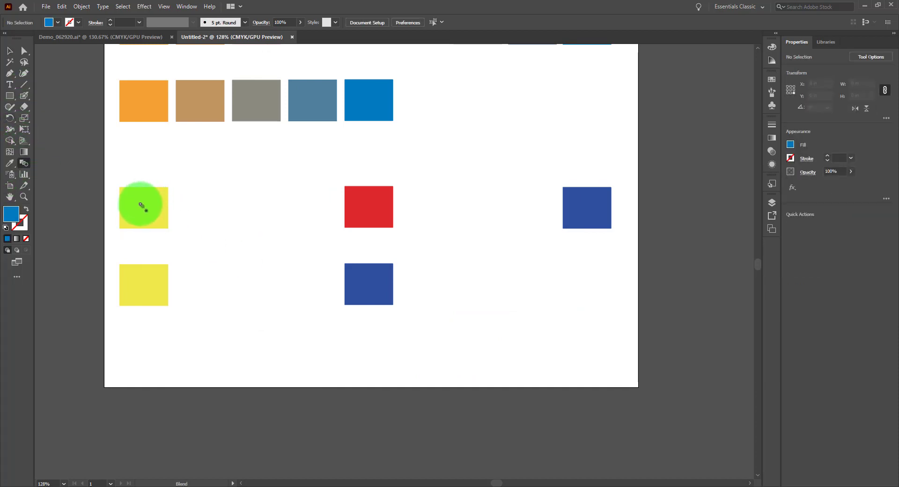
Blend the yellow square through red to the deep blue square with the Blend tool.
click(369, 207)
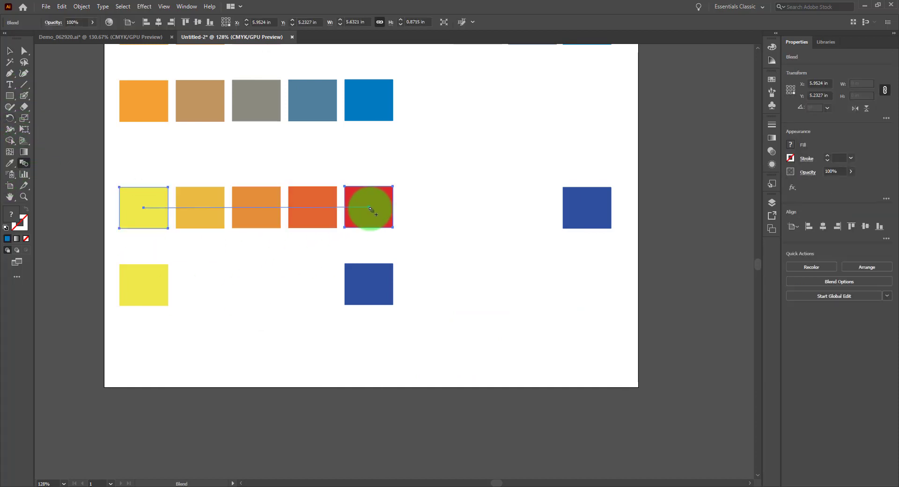
drag(369, 208, 458, 215)
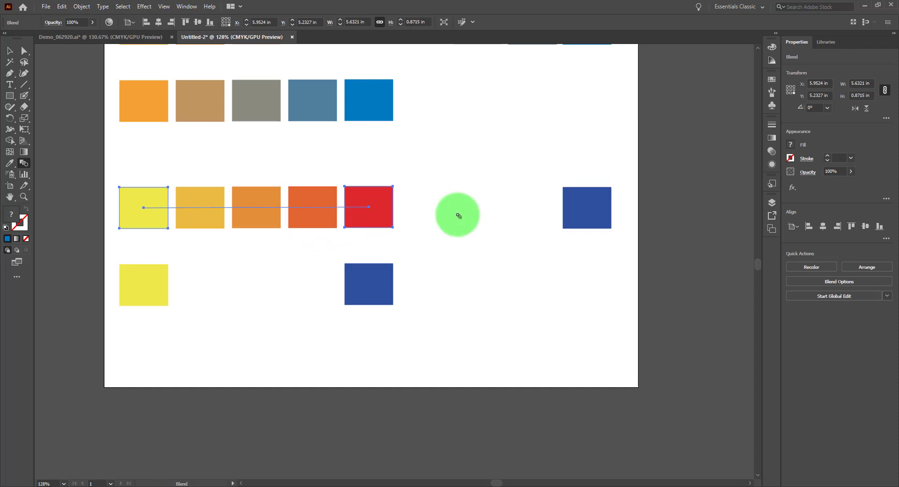
drag(457, 216, 586, 208)
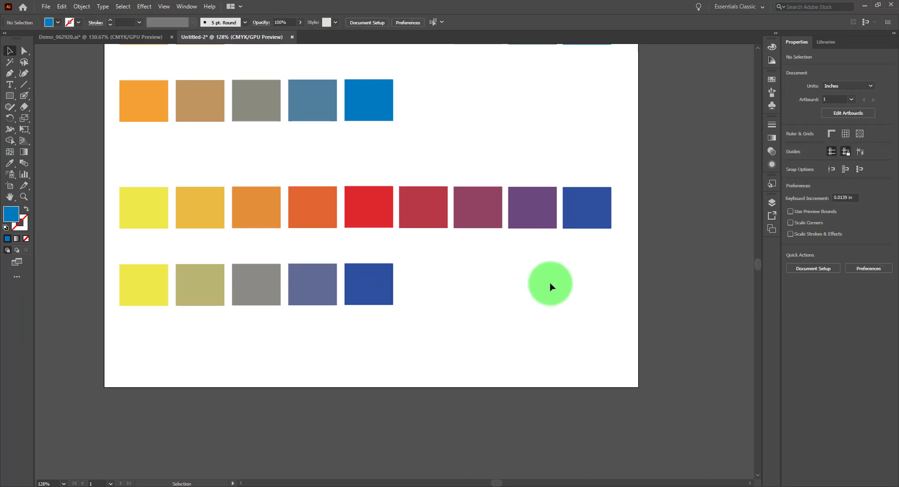
mouse_move(441, 200)
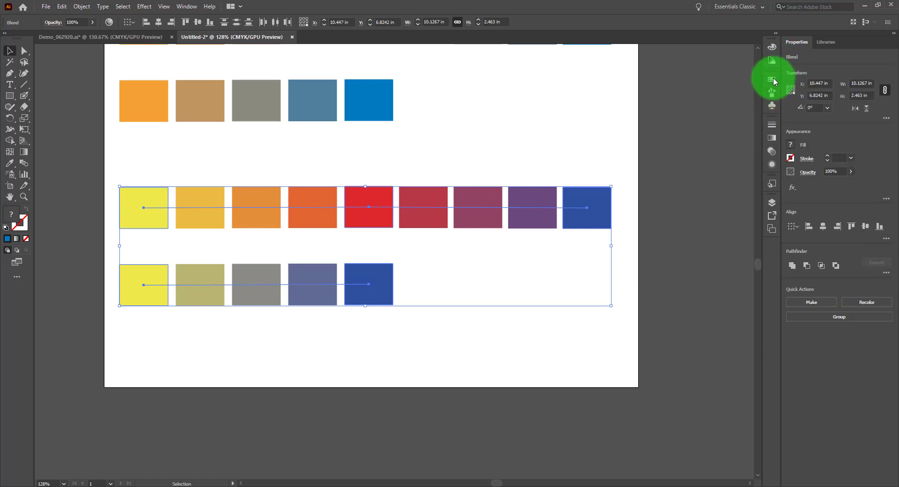
Show the Swatches panel and expand the yellow-based blends into individual squares.
click(772, 80)
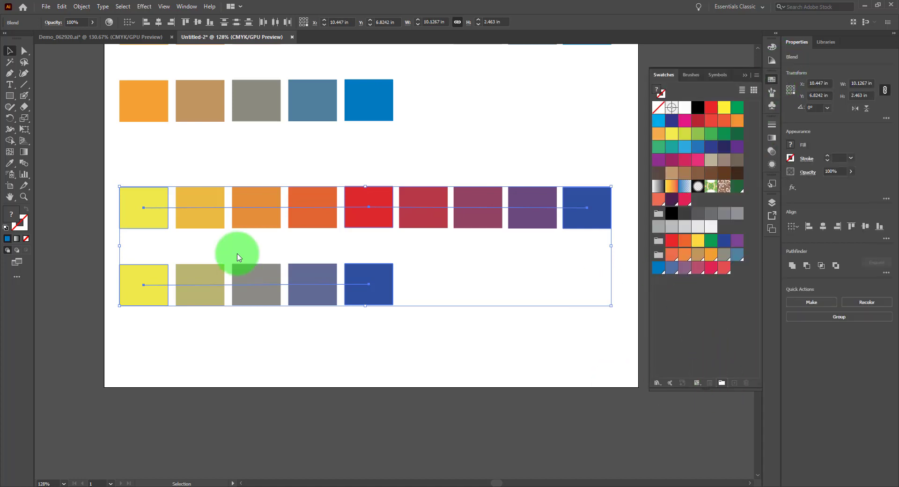
mouse_move(623, 323)
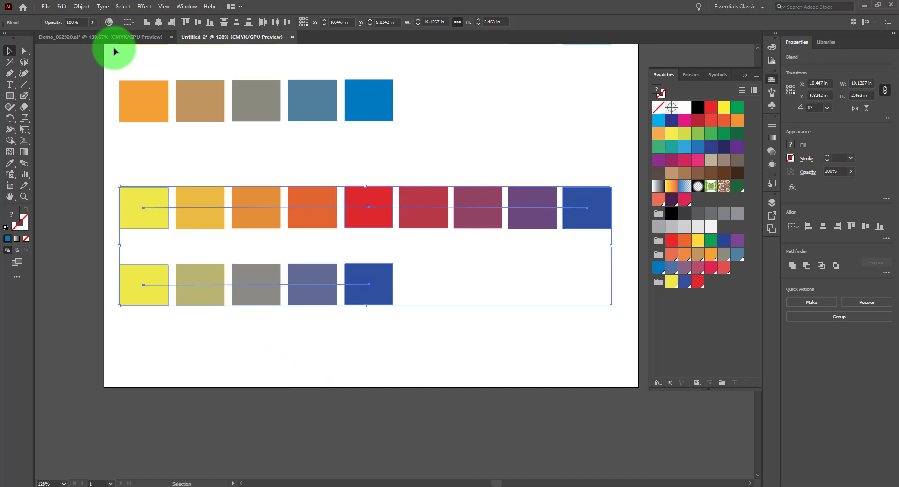
click(82, 7)
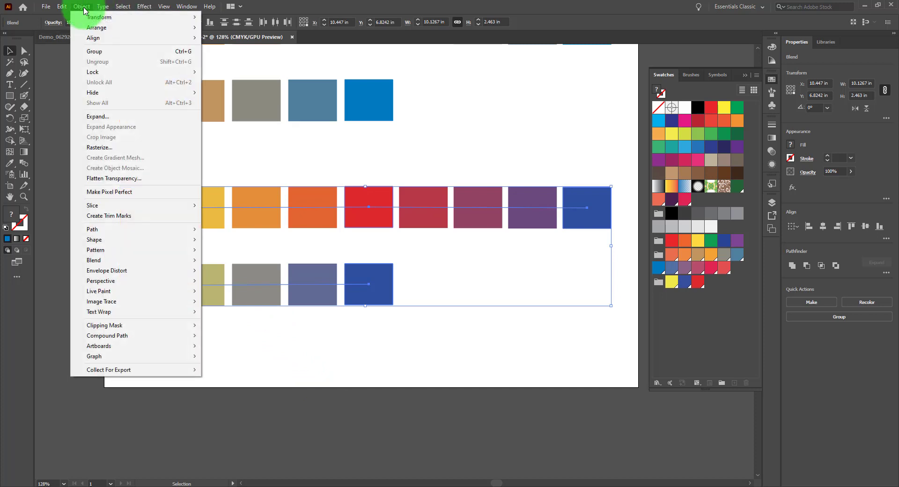
mouse_move(111, 270)
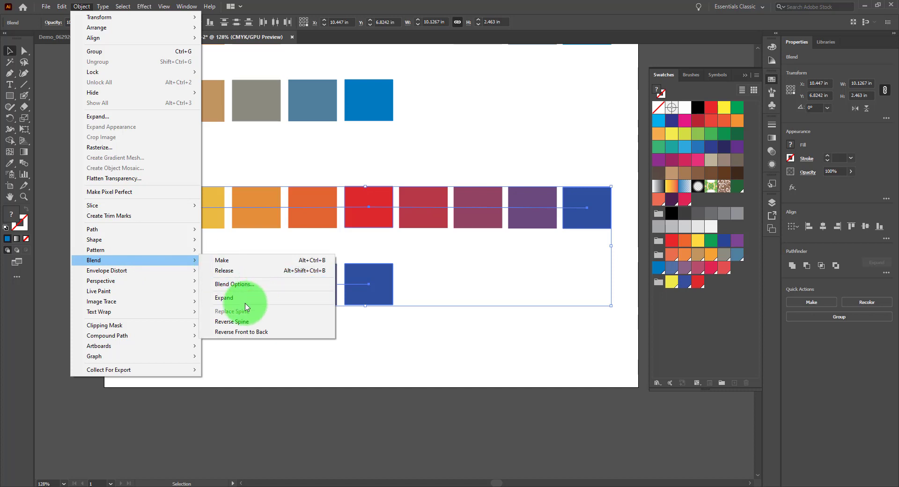
click(223, 298)
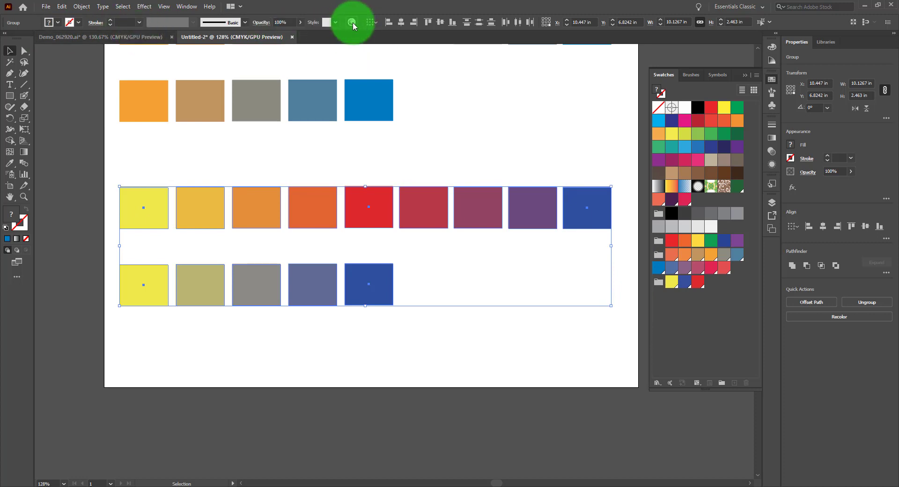
Recolor the olive square to bright green, then start a new color group from the squares.
click(351, 22)
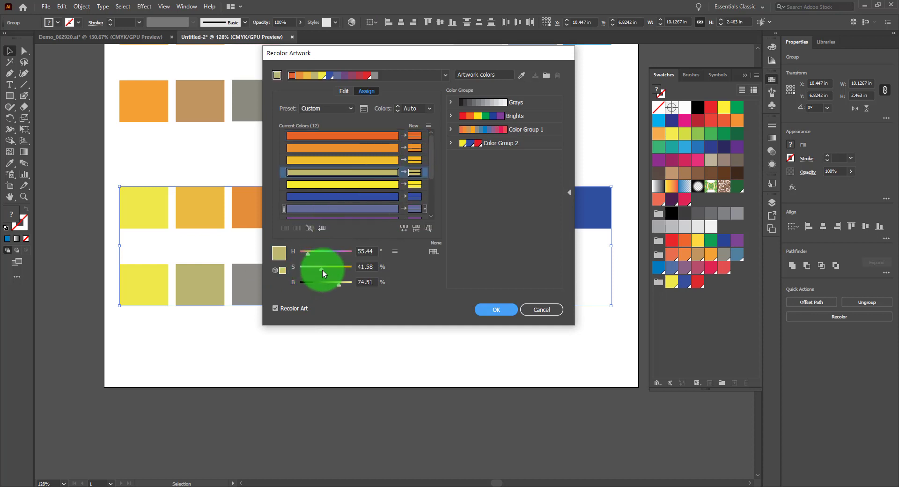
drag(326, 267, 352, 267)
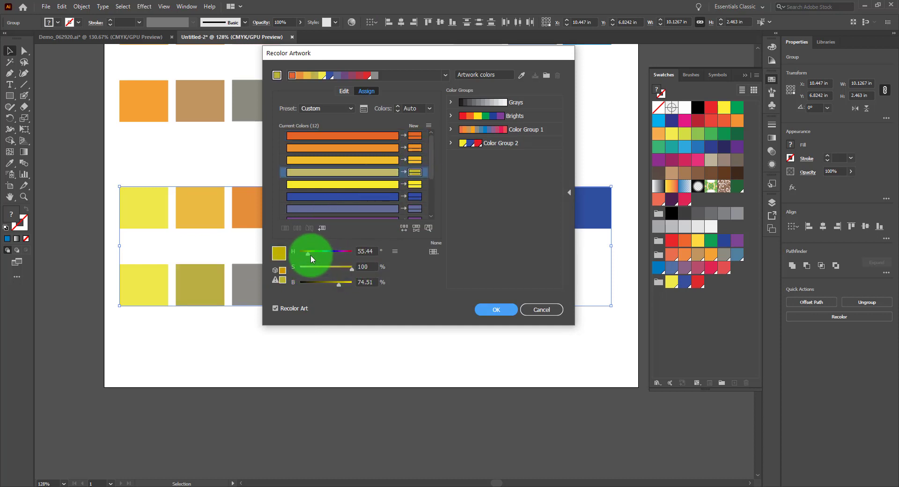
drag(310, 253, 314, 254)
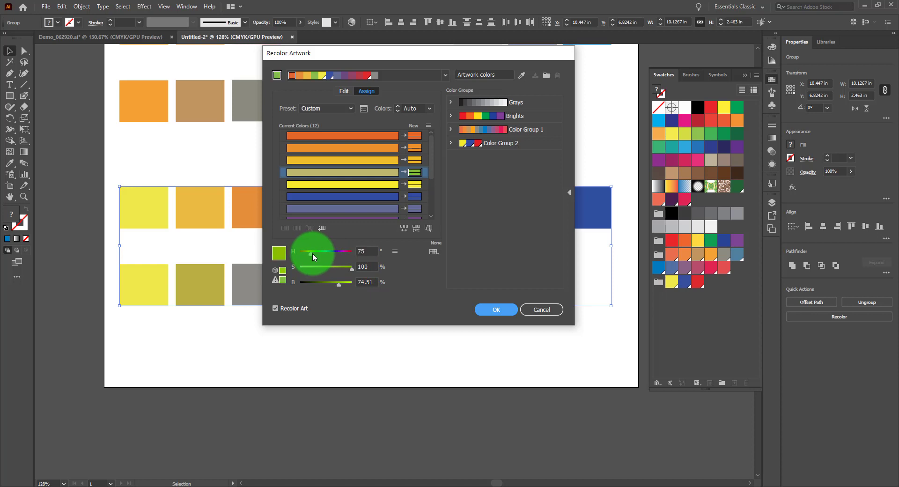
click(495, 309)
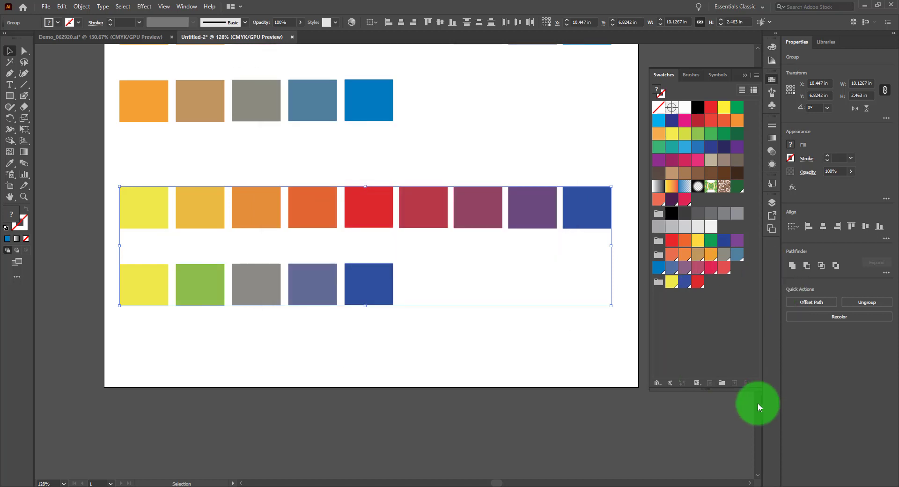
mouse_move(722, 387)
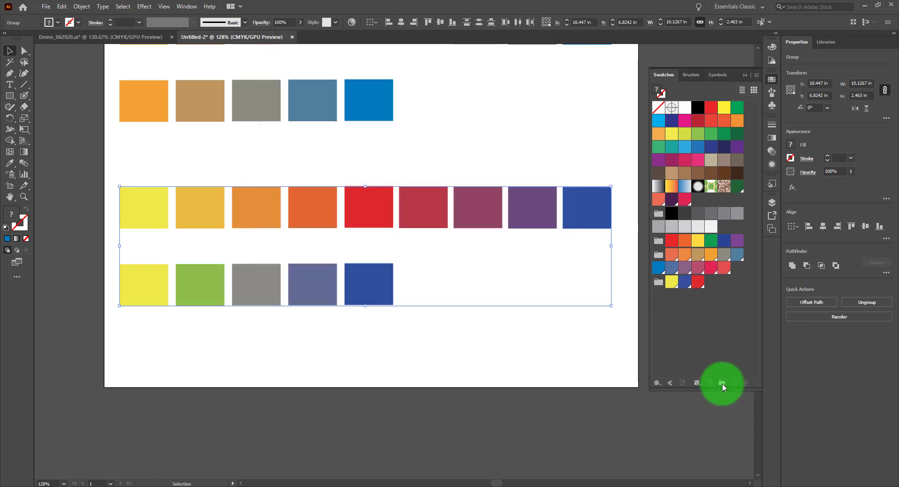
click(721, 383)
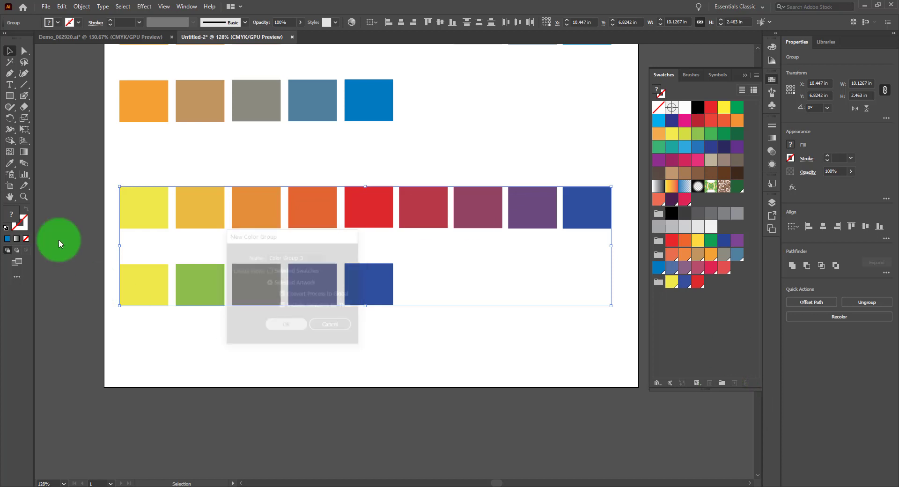